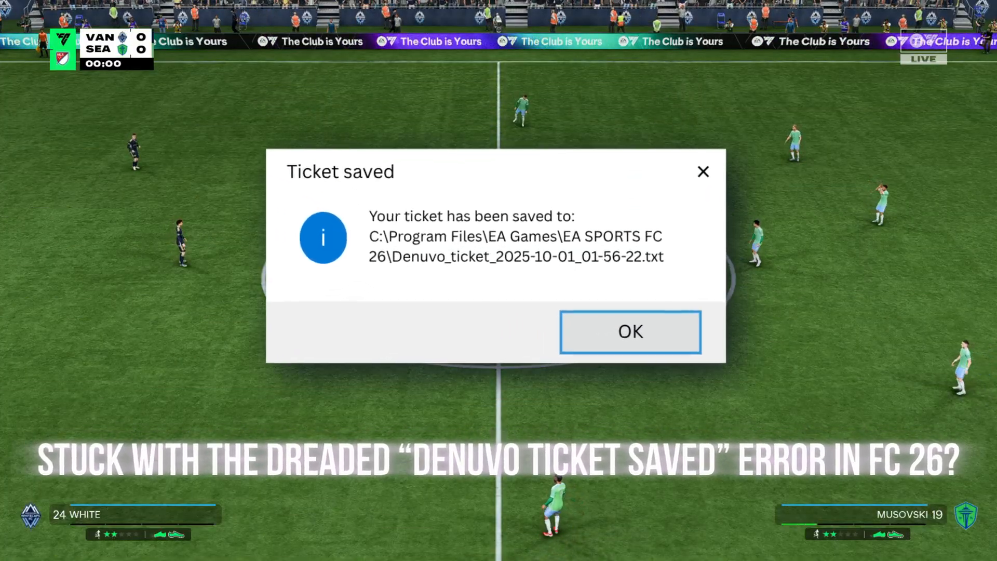
# Step: Open the AppData folder and turn on file name extensions in File Explorer
pyautogui.click(629, 332)
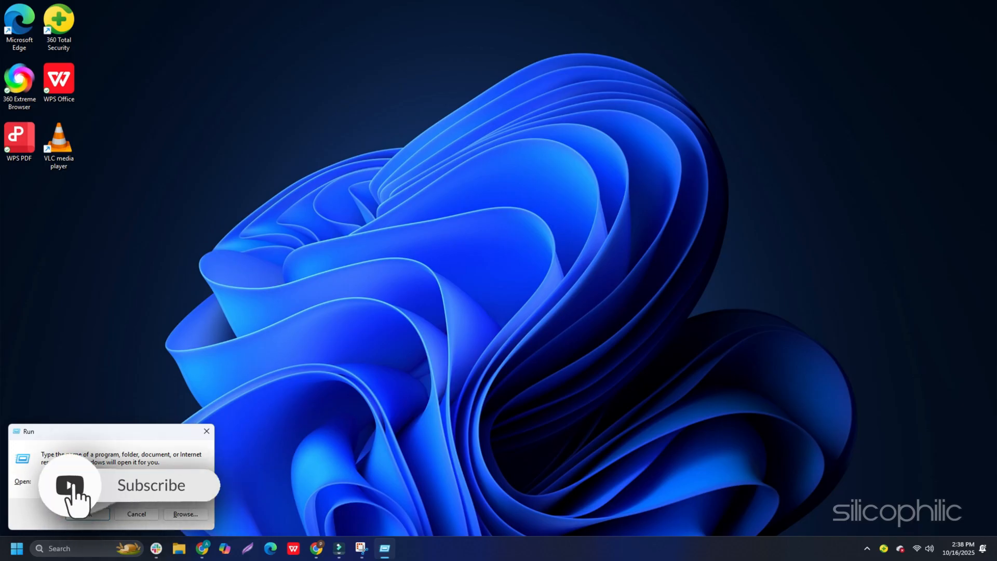
pyautogui.click(275, 55)
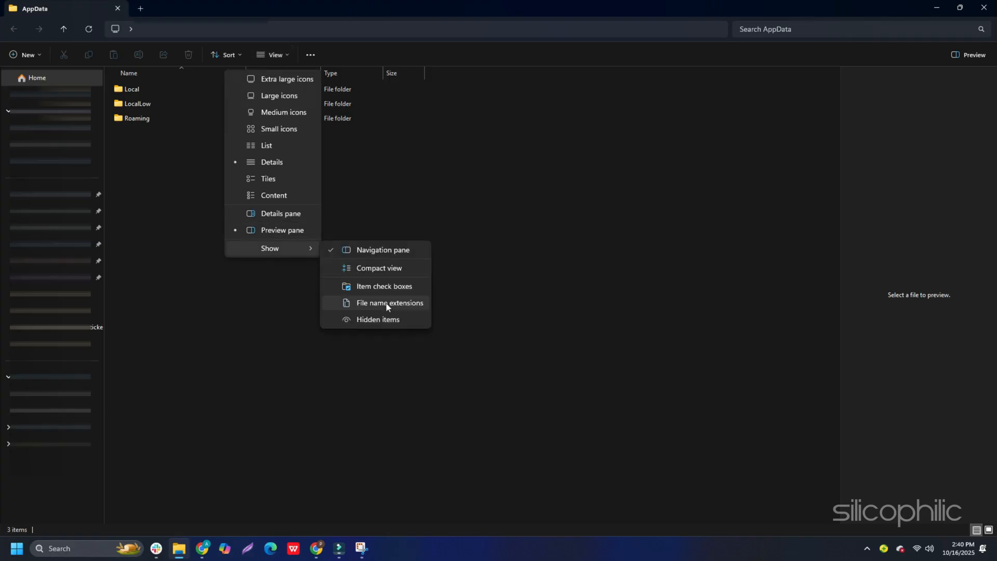
pyautogui.click(389, 303)
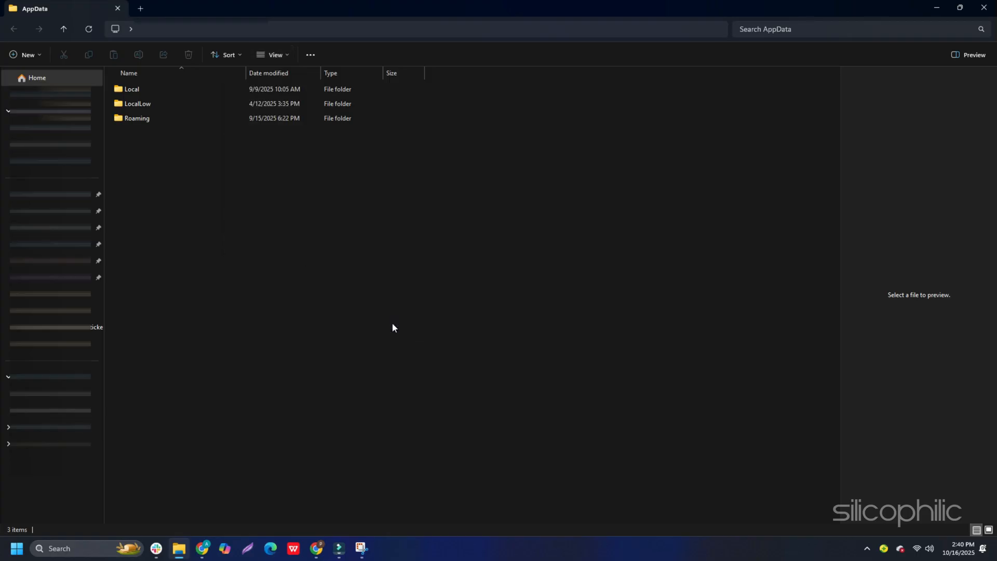
pyautogui.write('lic')
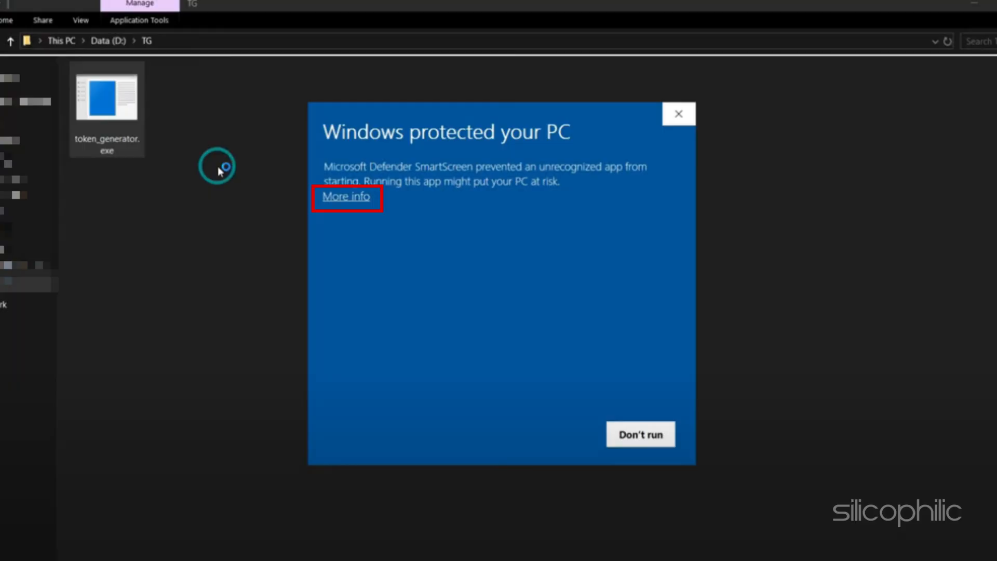
# Step: Run token_generator.exe past the SmartScreen warning via More info and Run anyway
pyautogui.click(346, 196)
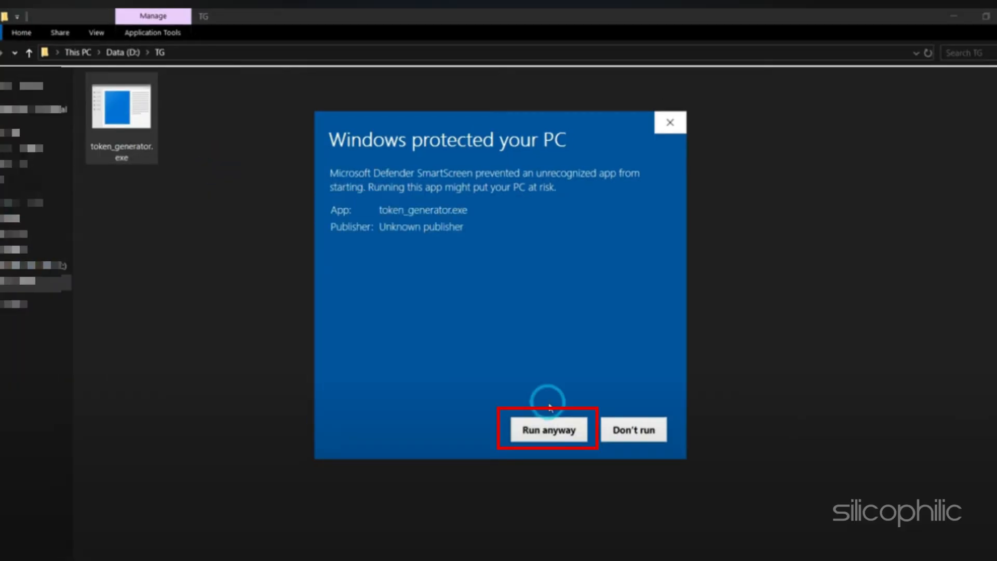
pyautogui.click(548, 429)
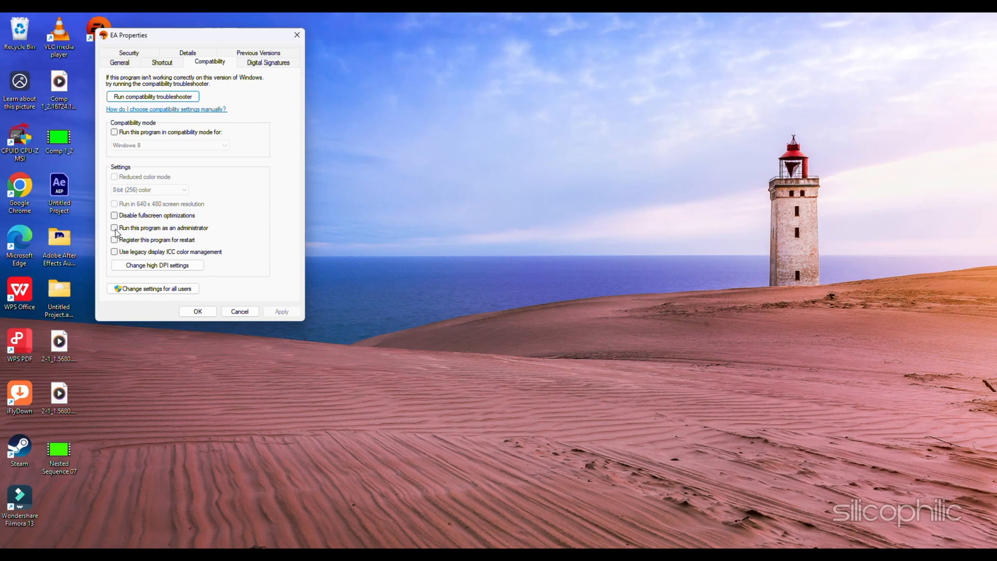
# Step: Tick 'Run this program as an administrator' in EA's Compatibility settings and confirm
pyautogui.click(114, 227)
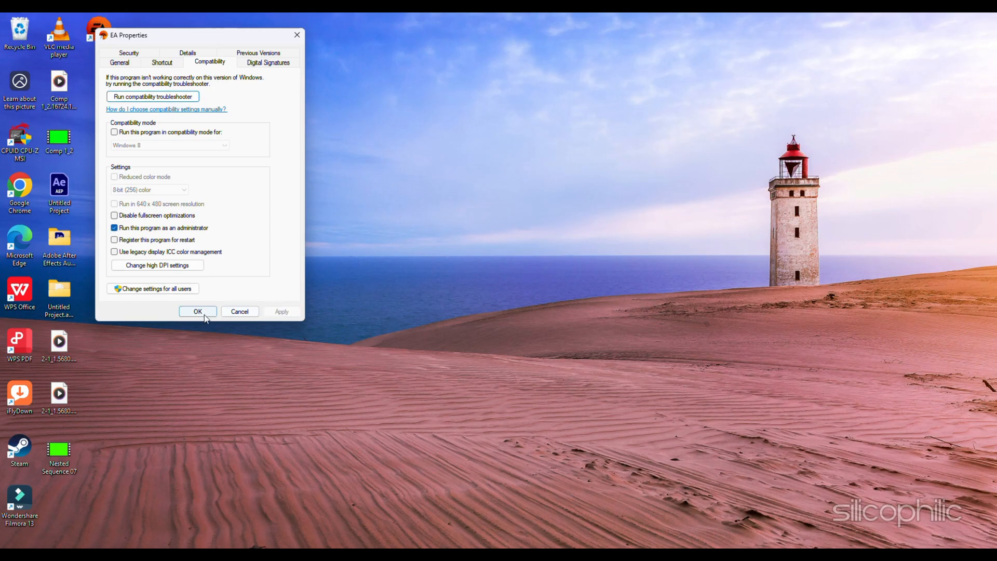
pyautogui.click(197, 312)
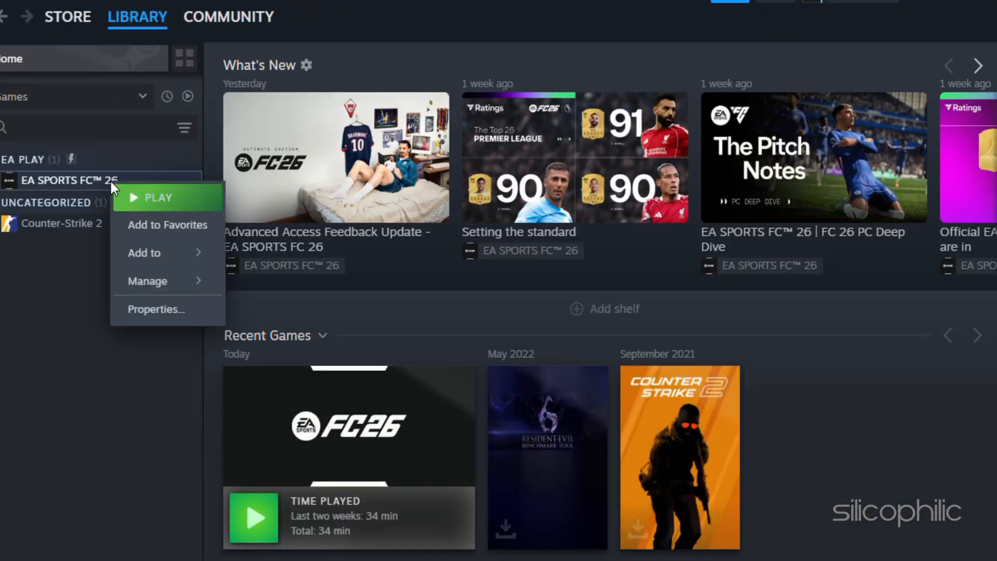
pyautogui.moveTo(156, 309)
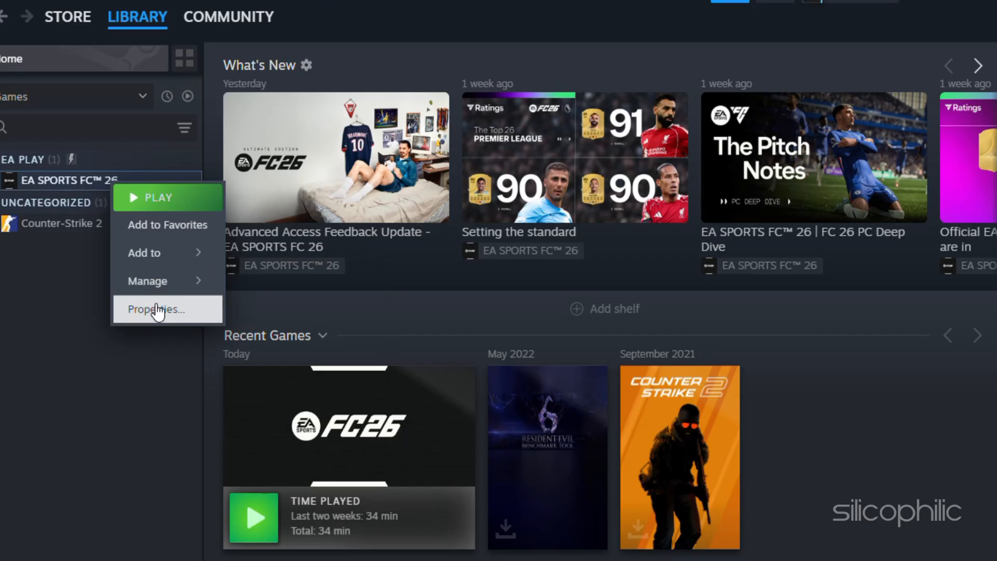
# Step: Verify integrity of EA SPORTS FC 26 game files from Steam's Installed Files properties
pyautogui.click(142, 309)
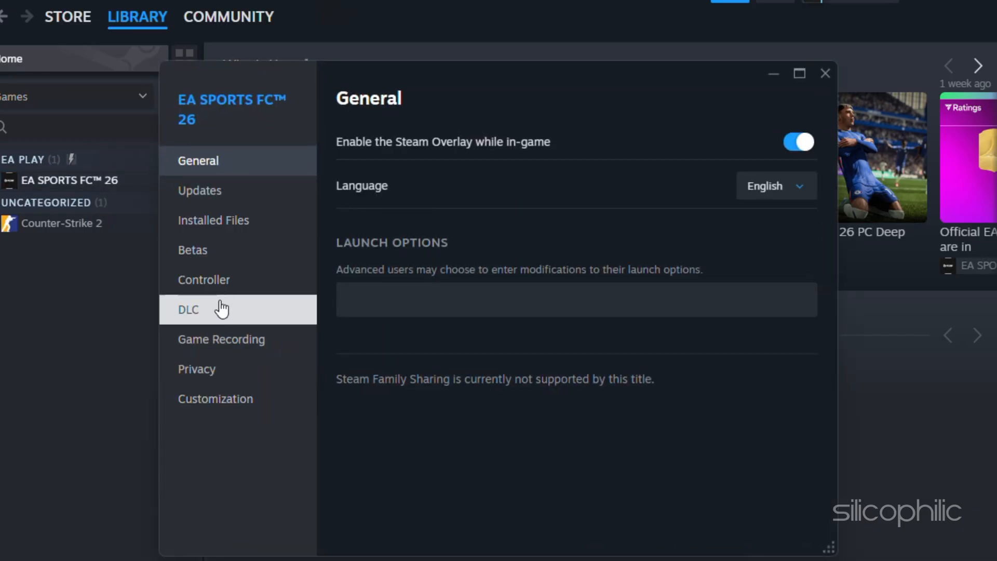
pyautogui.click(213, 220)
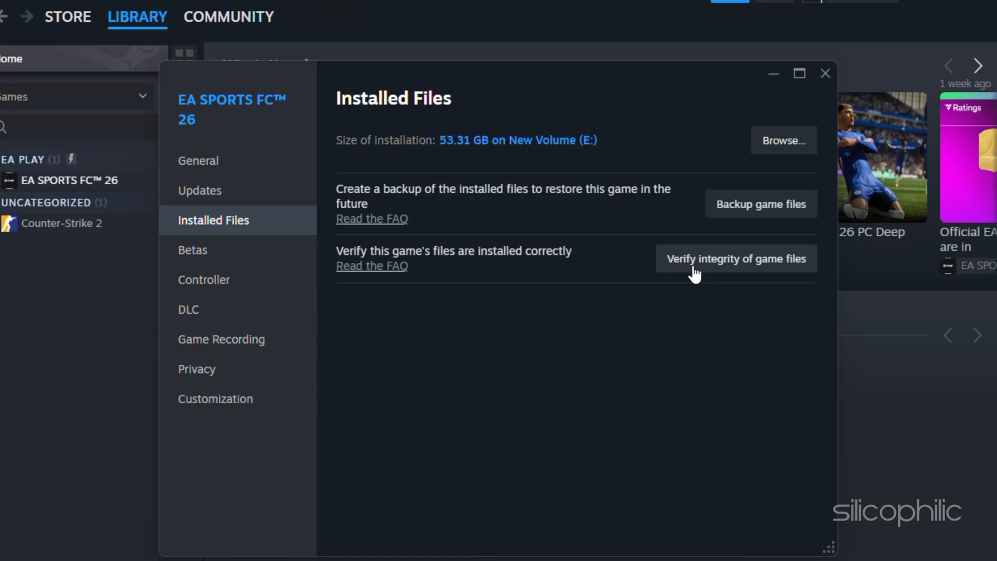
pyautogui.click(736, 258)
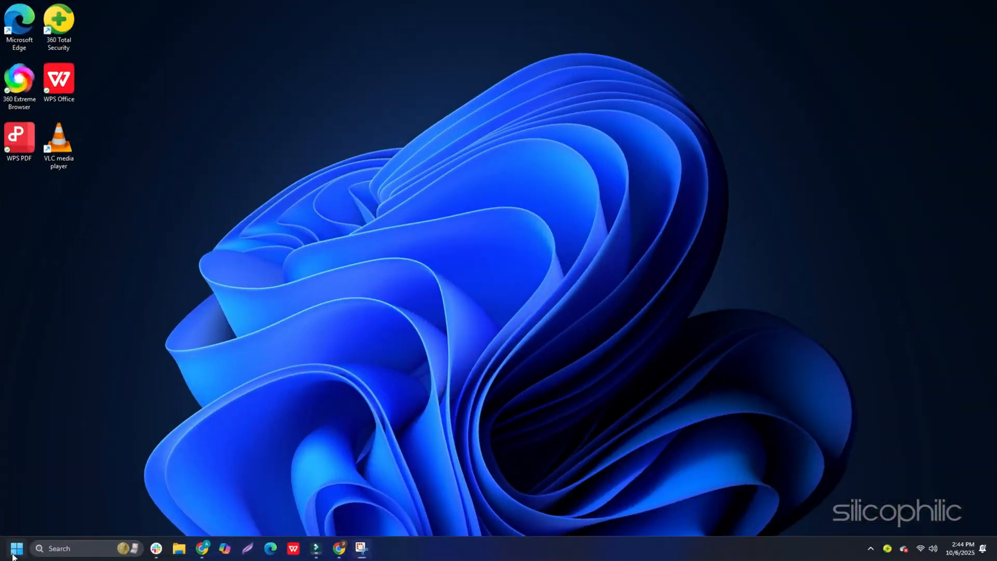
# Step: Open Task Manager from the Start menu and bring up actions for the WPS Office process
pyautogui.rightClick(16, 549)
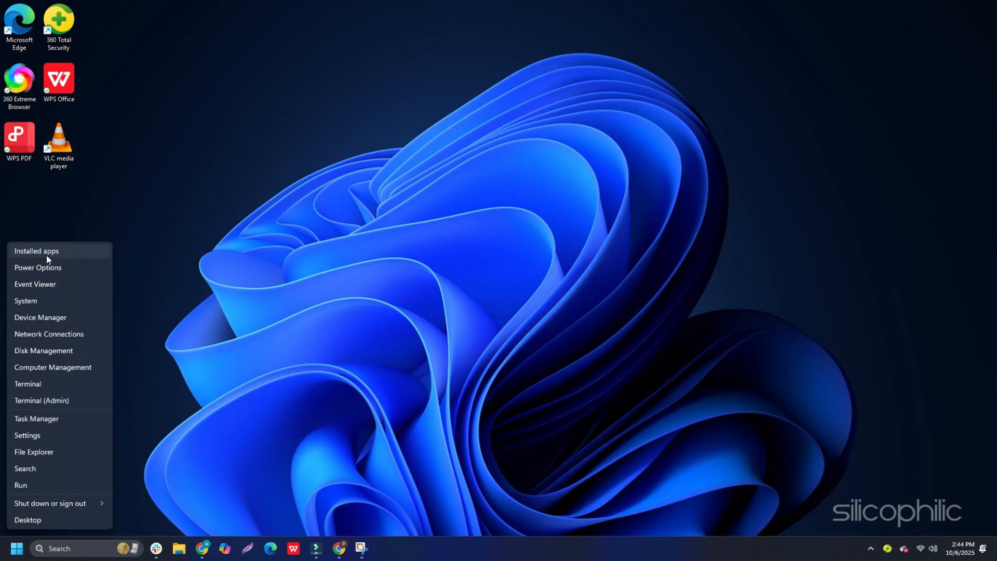
pyautogui.click(36, 419)
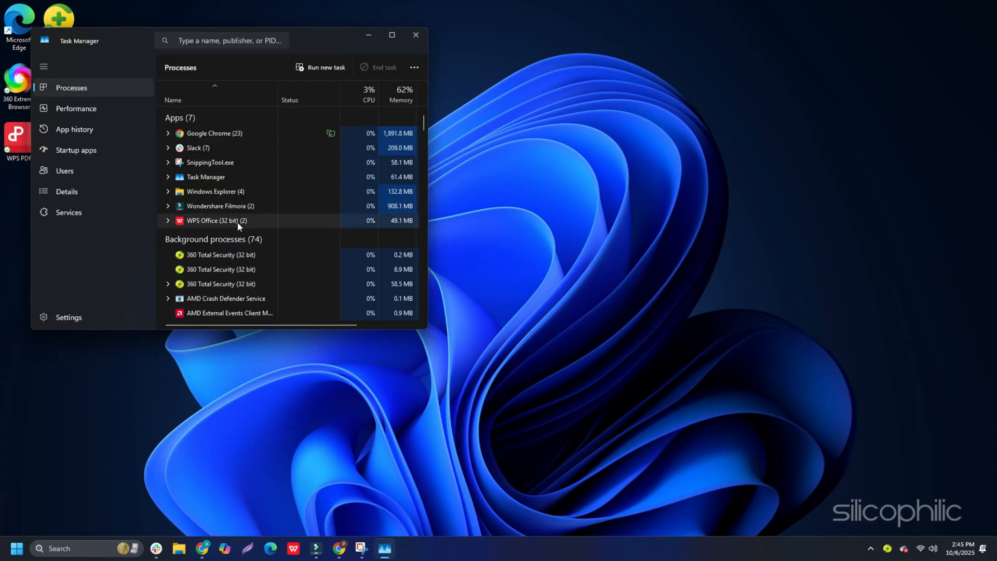
pyautogui.rightClick(216, 220)
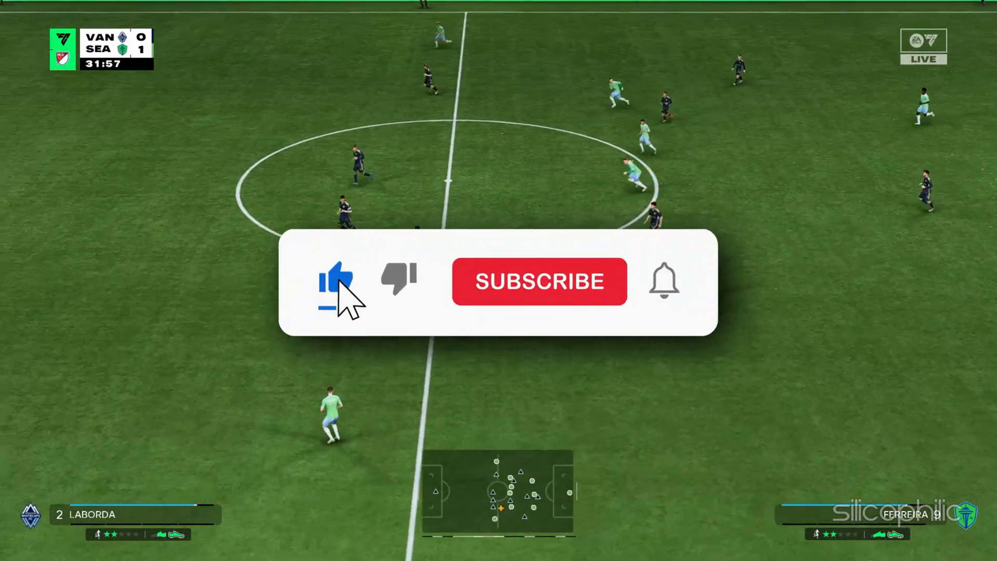
pyautogui.click(538, 281)
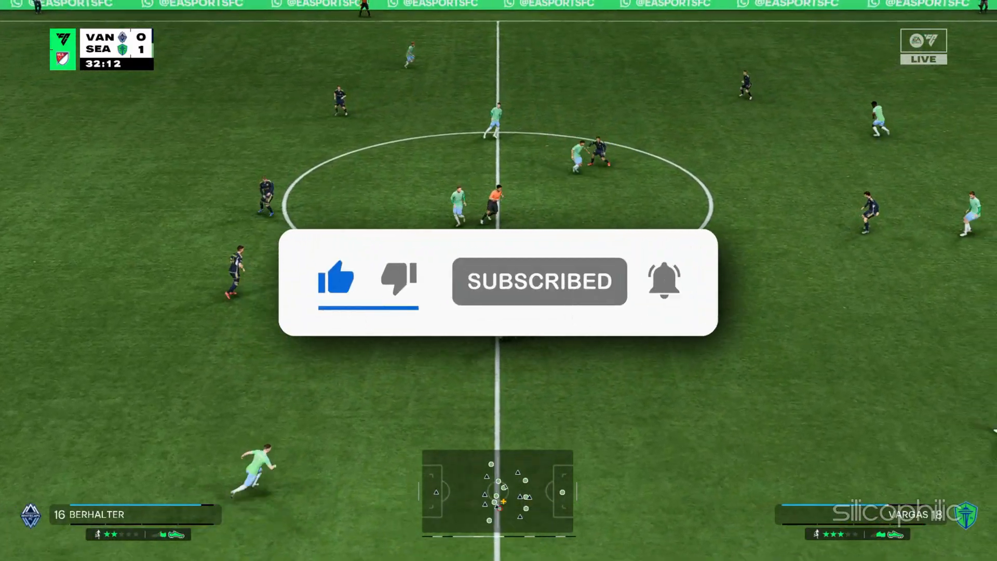